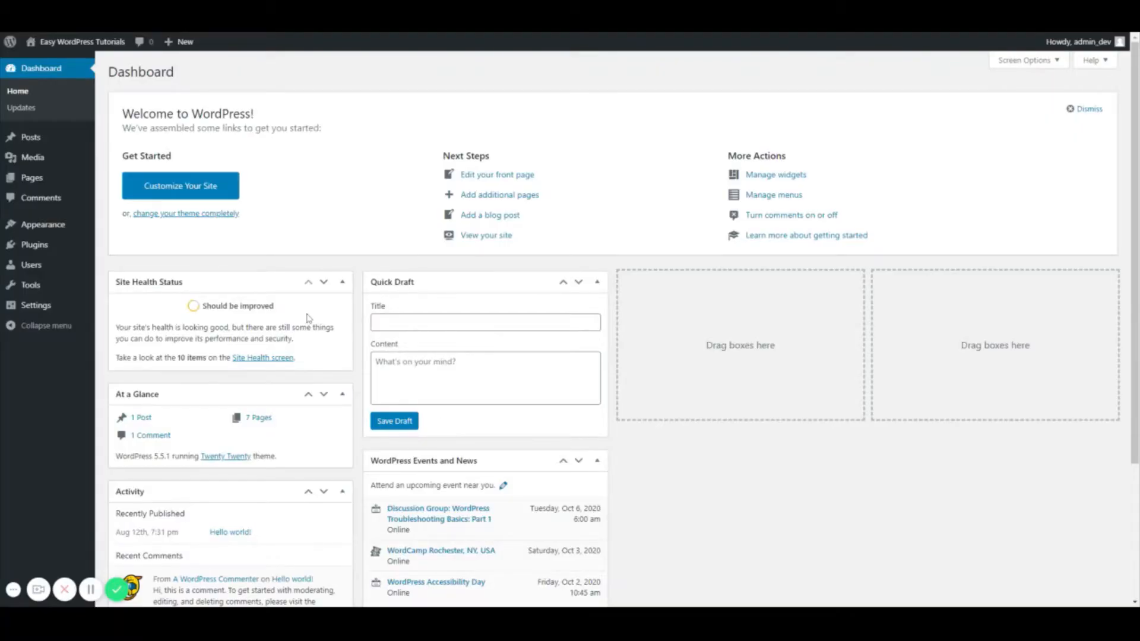
{"action": "mouse_move", "coordinate": [298, 312]}
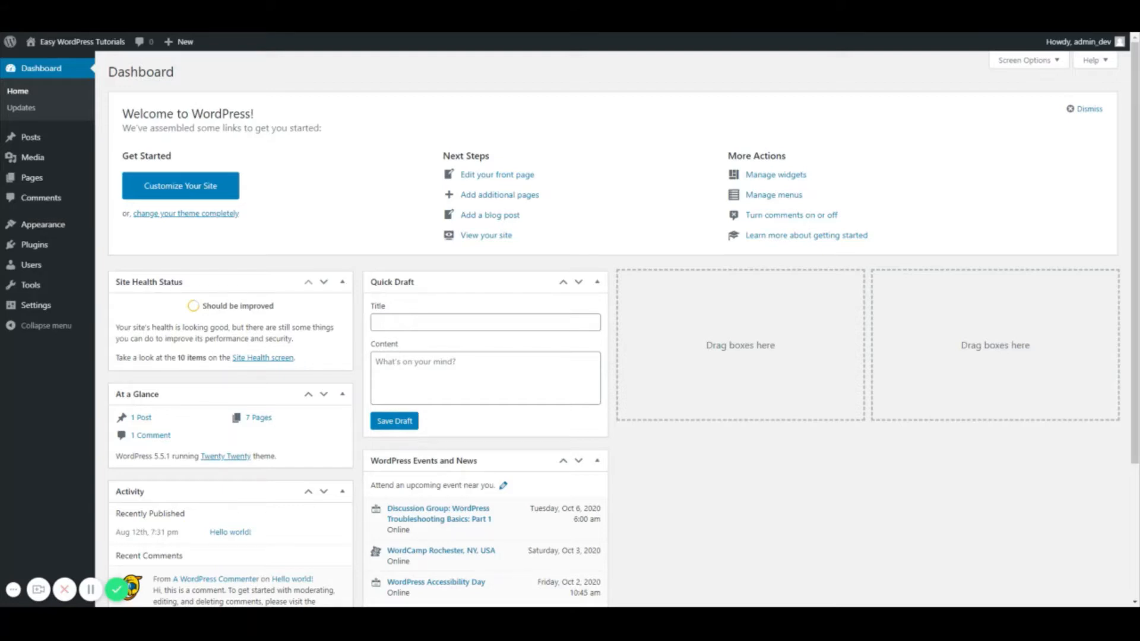
{"action": "mouse_move", "coordinate": [324, 311]}
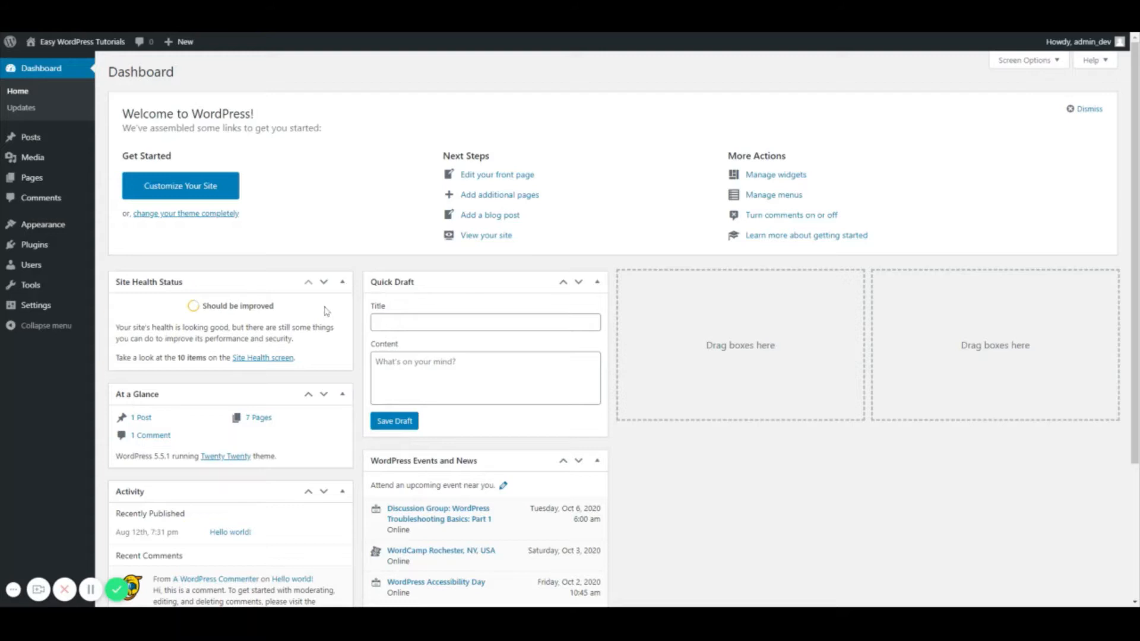
{"action": "mouse_move", "coordinate": [357, 275]}
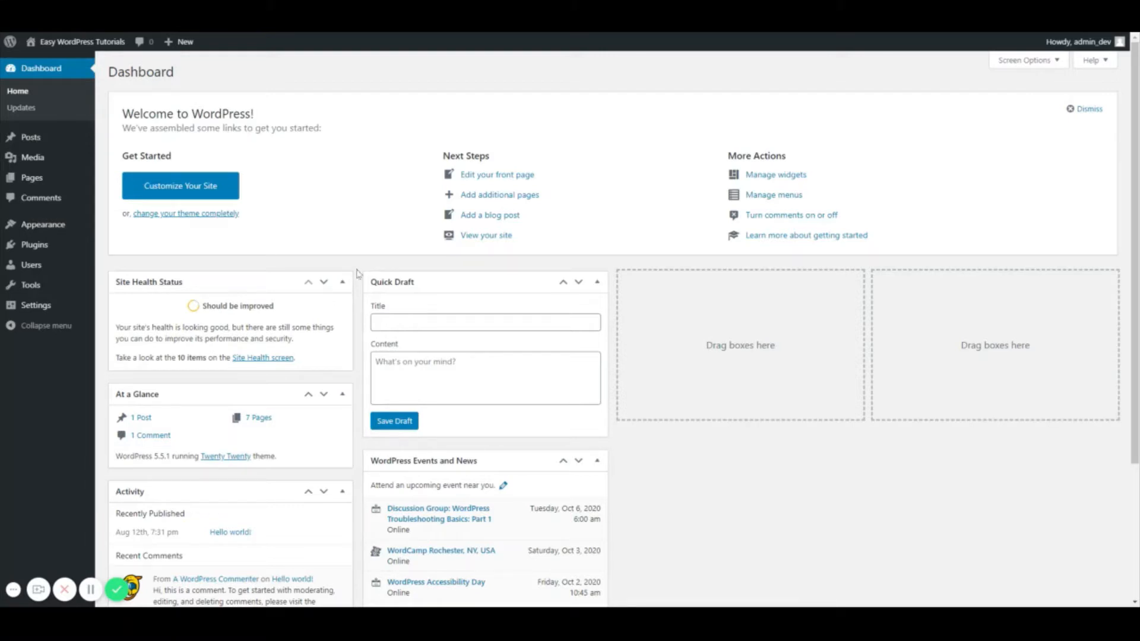
{"action": "mouse_move", "coordinate": [354, 272]}
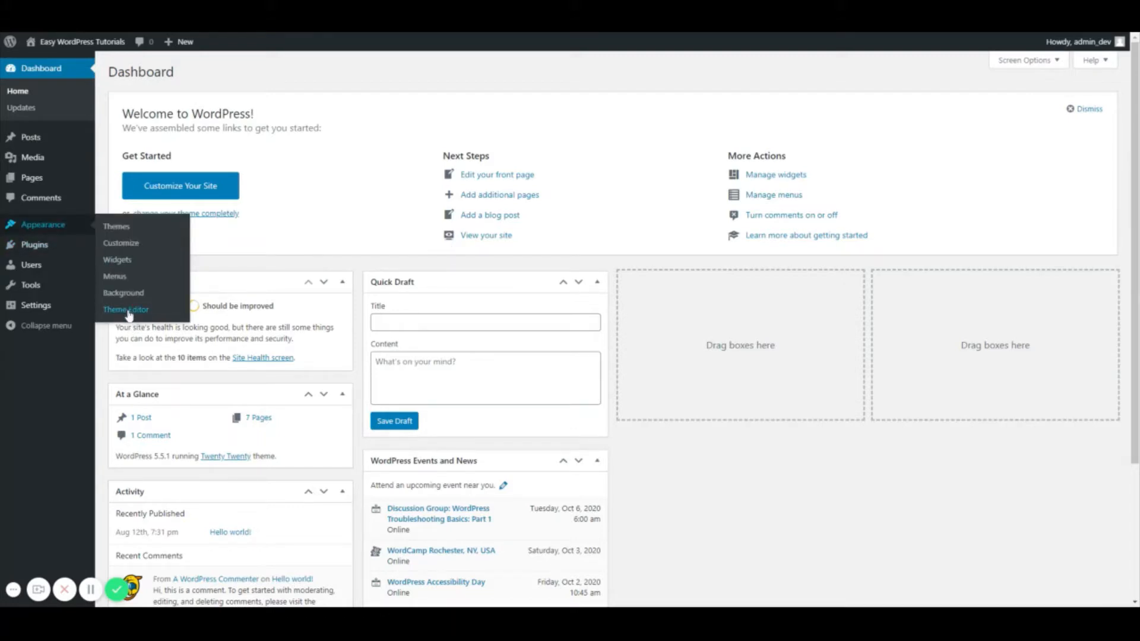
Step: Open the Theme Editor from the Appearance menu, showing Twenty Twenty's style.css
{"action": "left_click", "coordinate": [125, 309]}
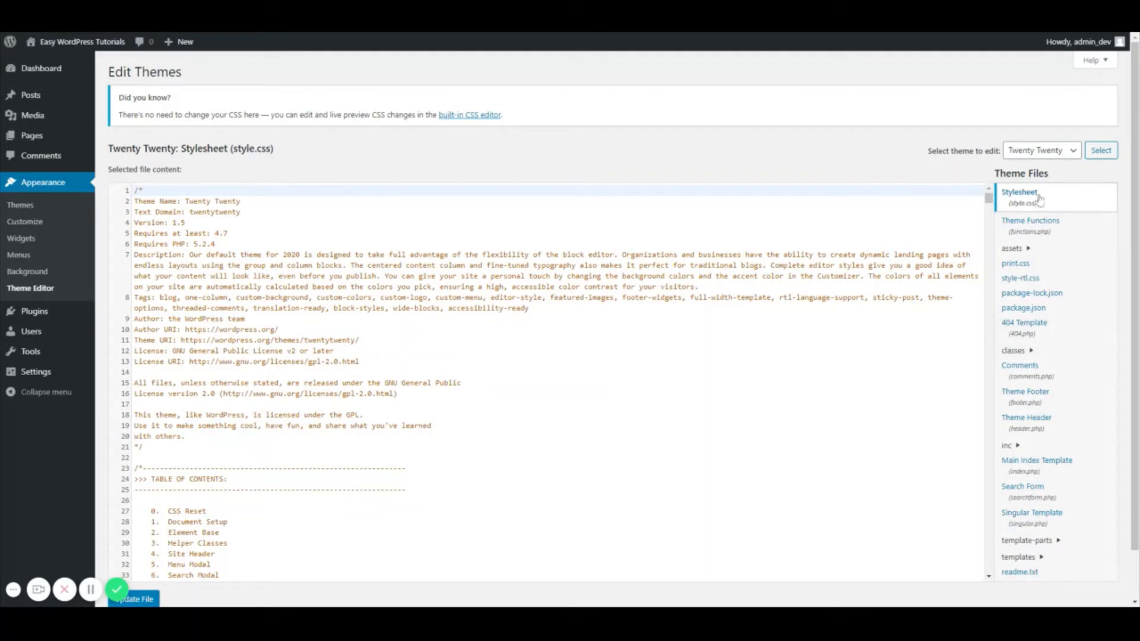
{"action": "mouse_move", "coordinate": [1033, 238]}
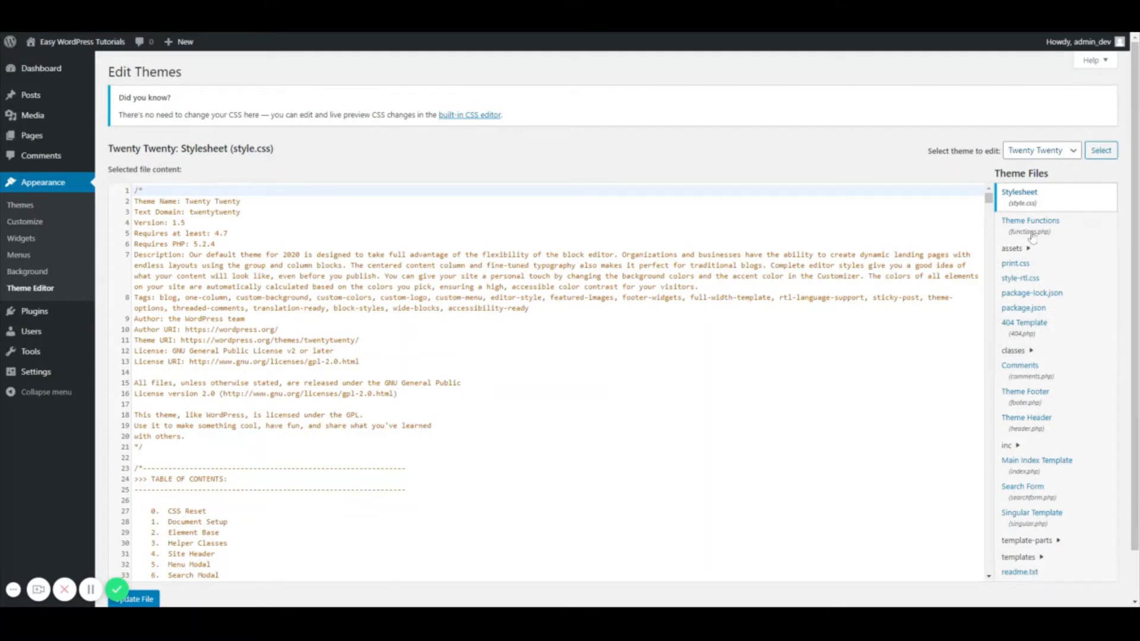
{"action": "mouse_move", "coordinate": [1040, 401]}
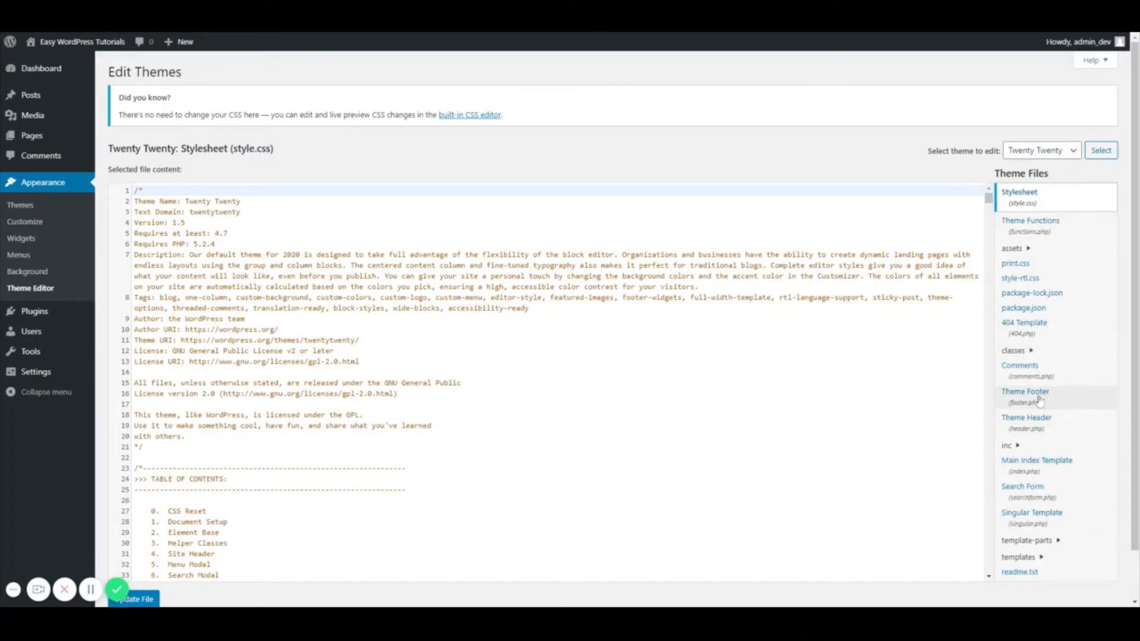
Step: Delete the powered-by-wordpress paragraph and its blank line from footer.php, then update the file
{"action": "left_click", "coordinate": [1026, 397]}
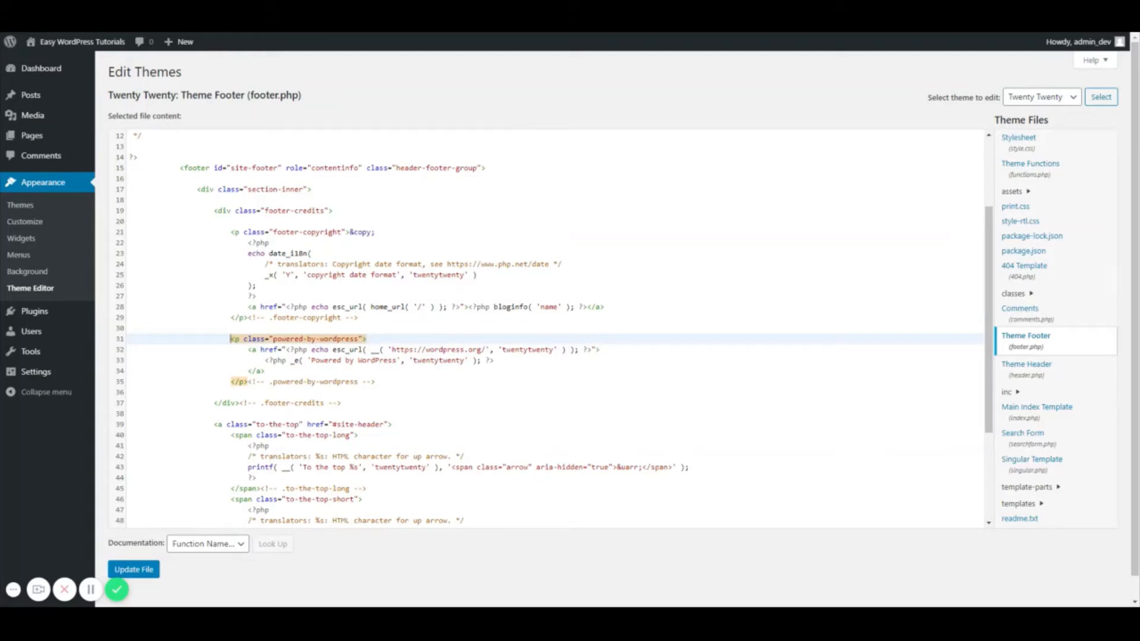
{"action": "left_click_drag", "start_coordinate": [227, 338], "coordinate": [376, 382]}
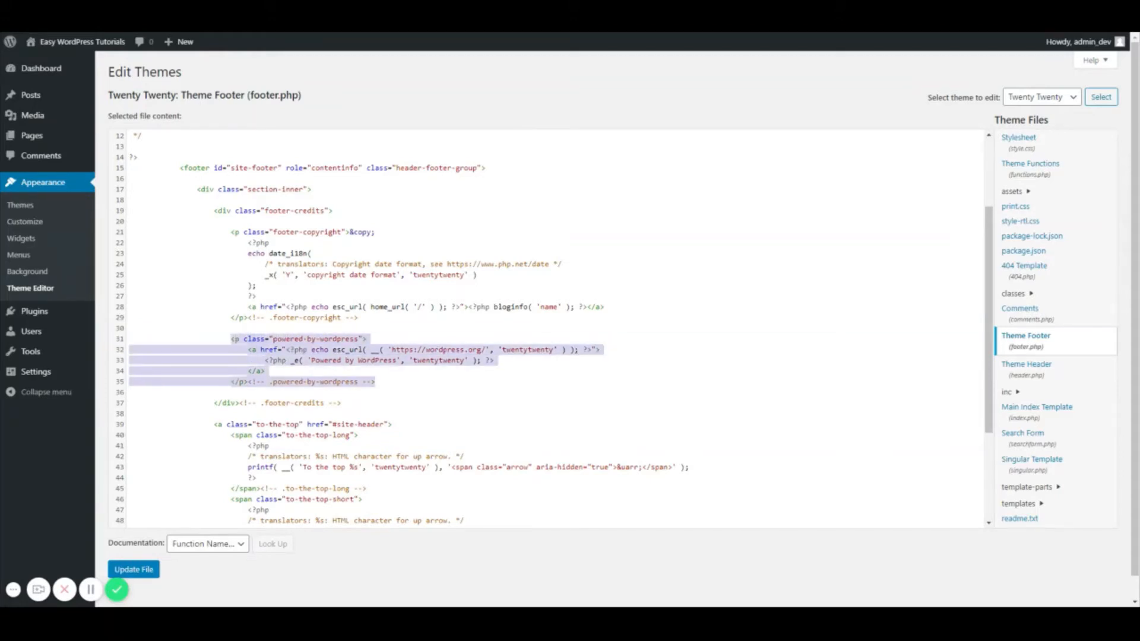
{"action": "key", "text": "Delete"}
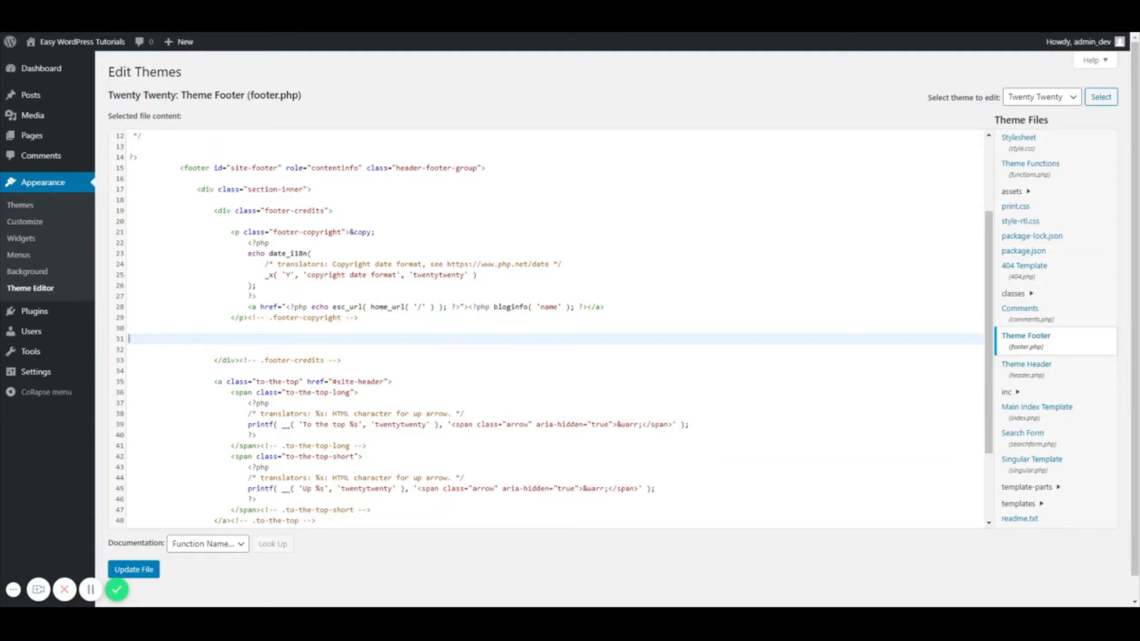
{"action": "key", "text": "Backspace"}
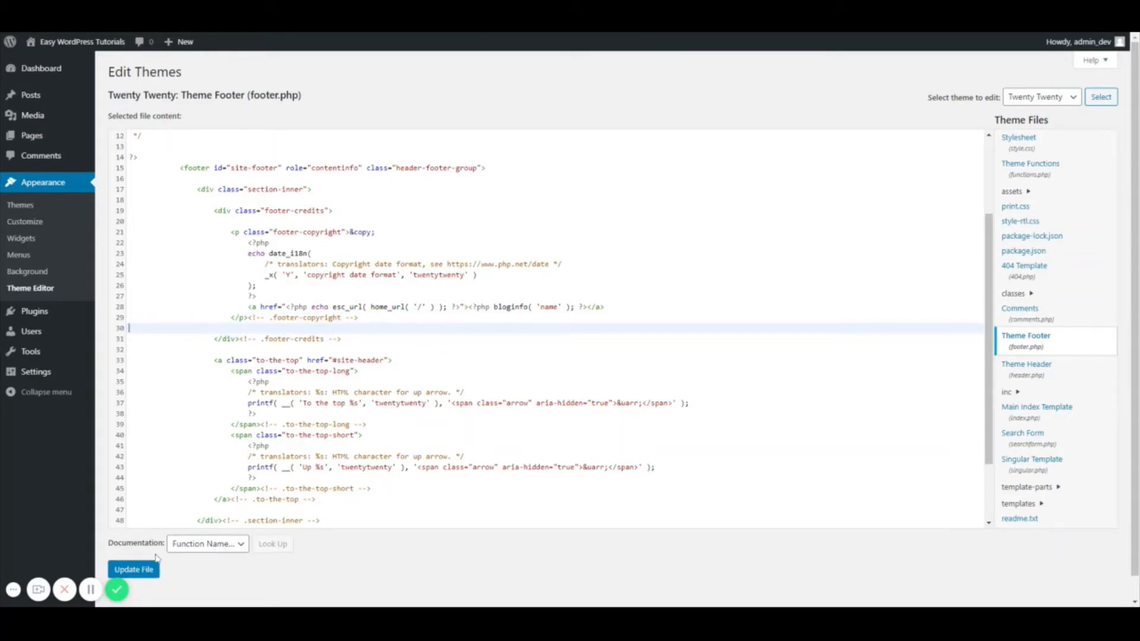
{"action": "left_click", "coordinate": [133, 569]}
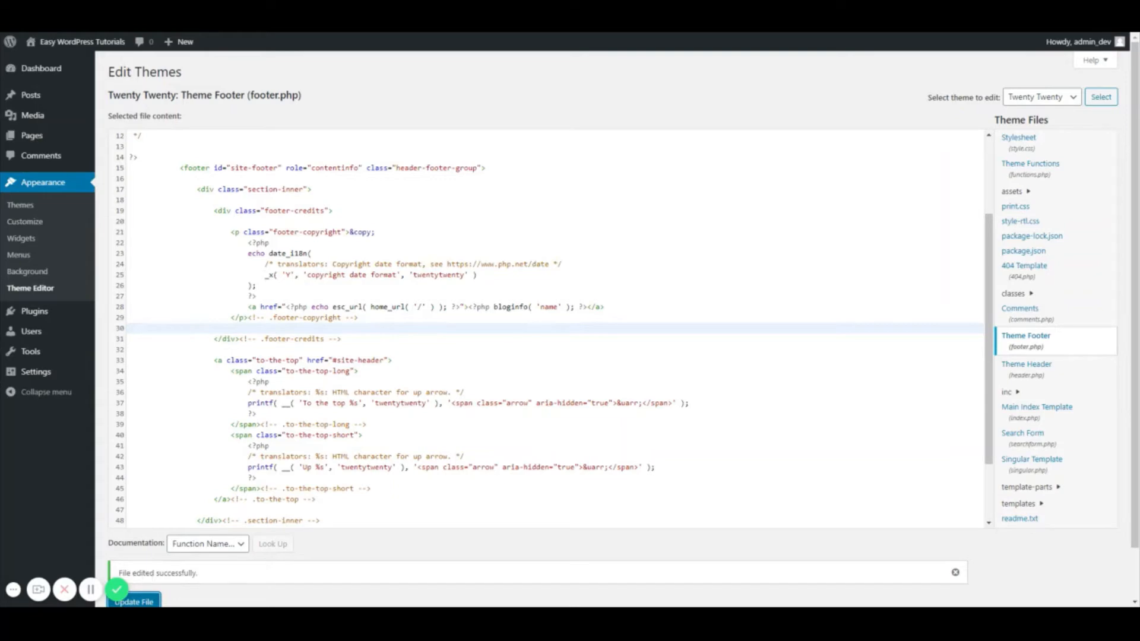
{"action": "mouse_move", "coordinate": [81, 42]}
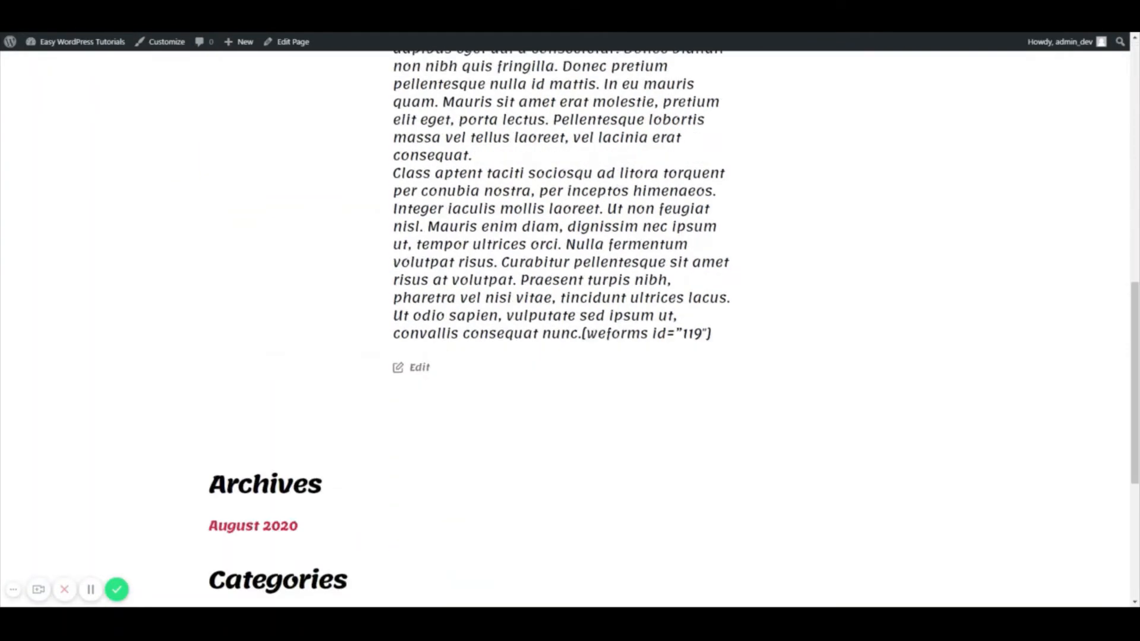
Step: Scroll to the live footer showing only the copyright line, then go to the Dashboard
{"action": "scroll", "scroll_direction": "down", "scroll_amount": 3}
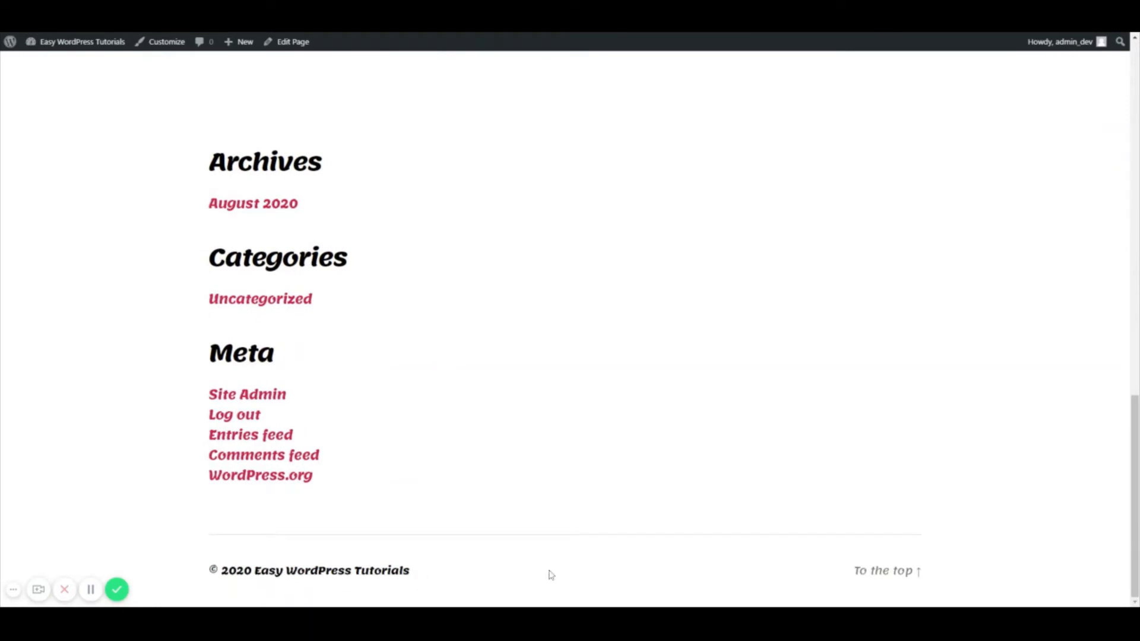
{"action": "mouse_move", "coordinate": [521, 575]}
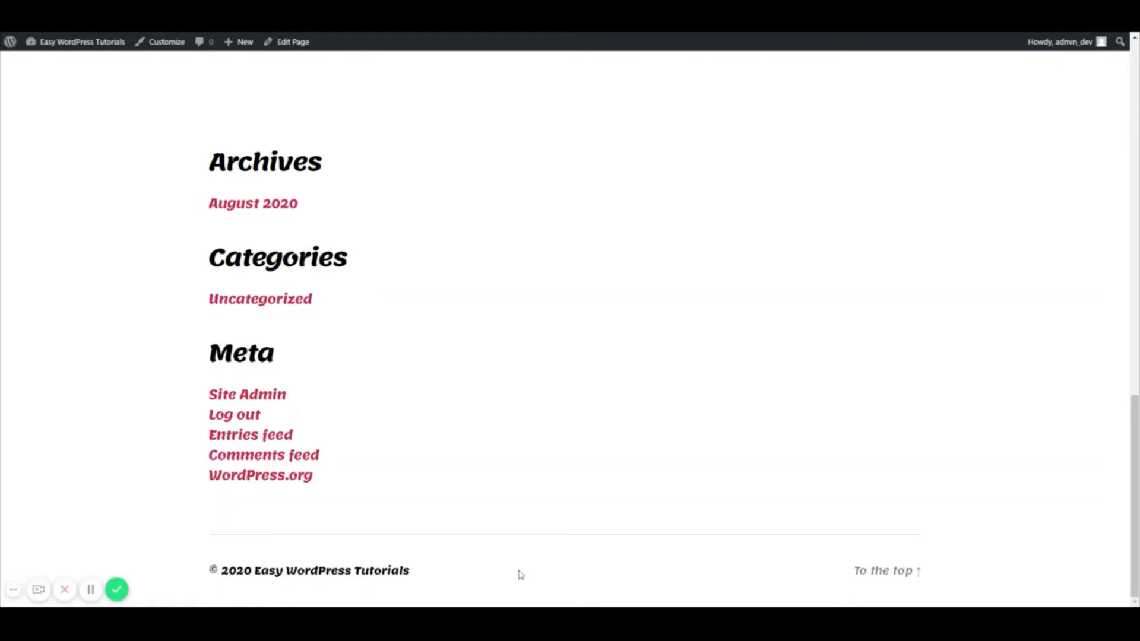
{"action": "left_click", "coordinate": [82, 41]}
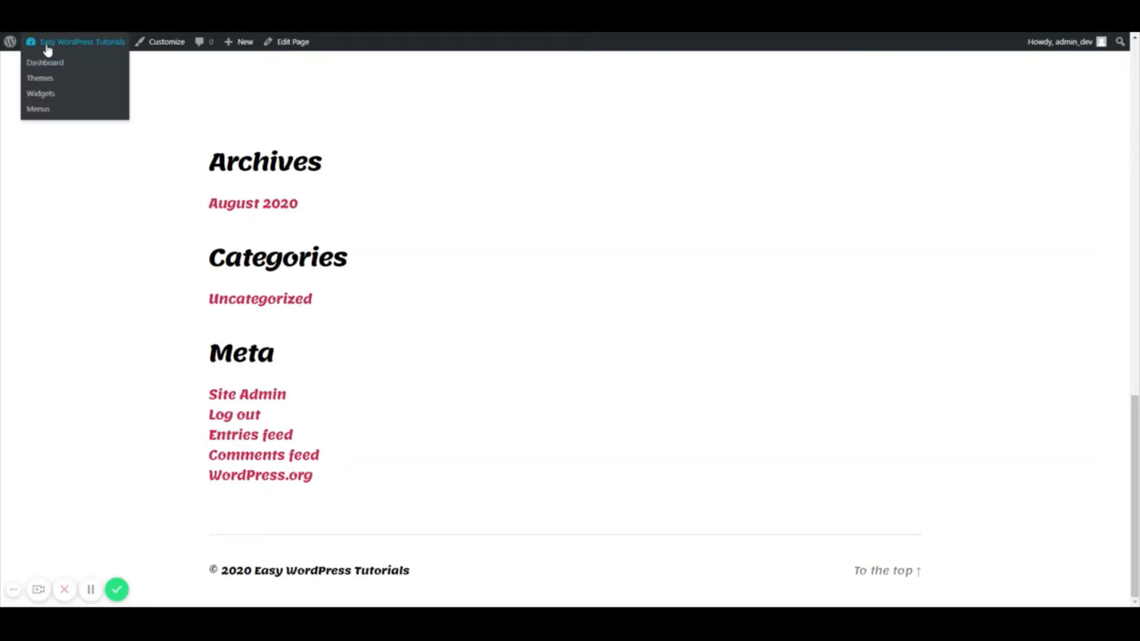
{"action": "left_click", "coordinate": [45, 62]}
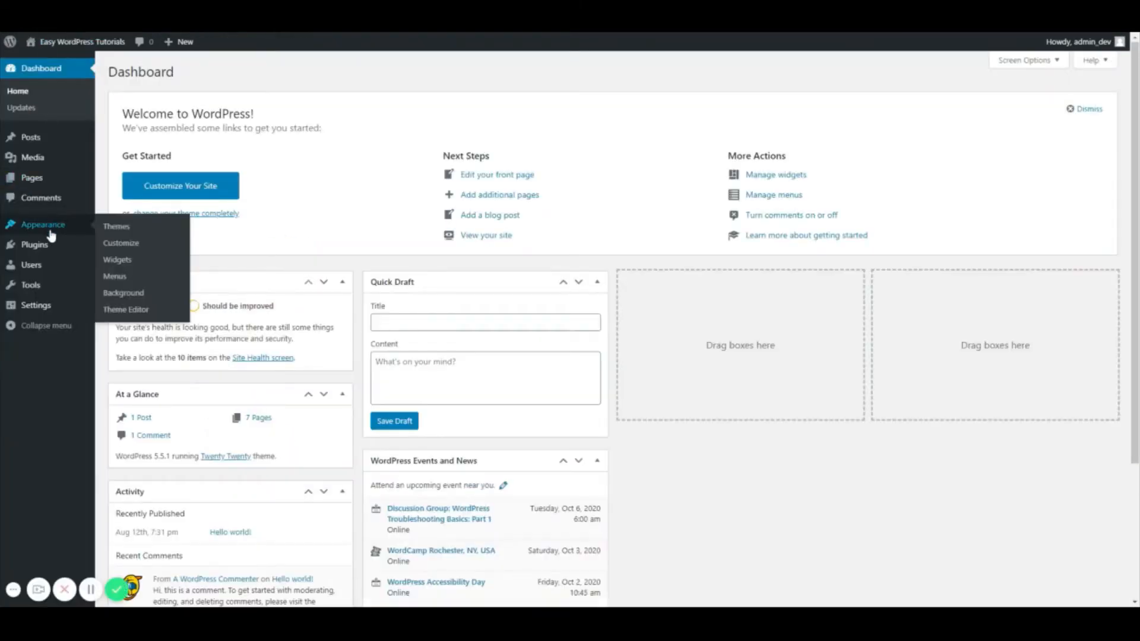
Step: Re-add the <p class="powered-by-wordpress"> block below footer-credits in footer.php and update the file
{"action": "left_click", "coordinate": [126, 309]}
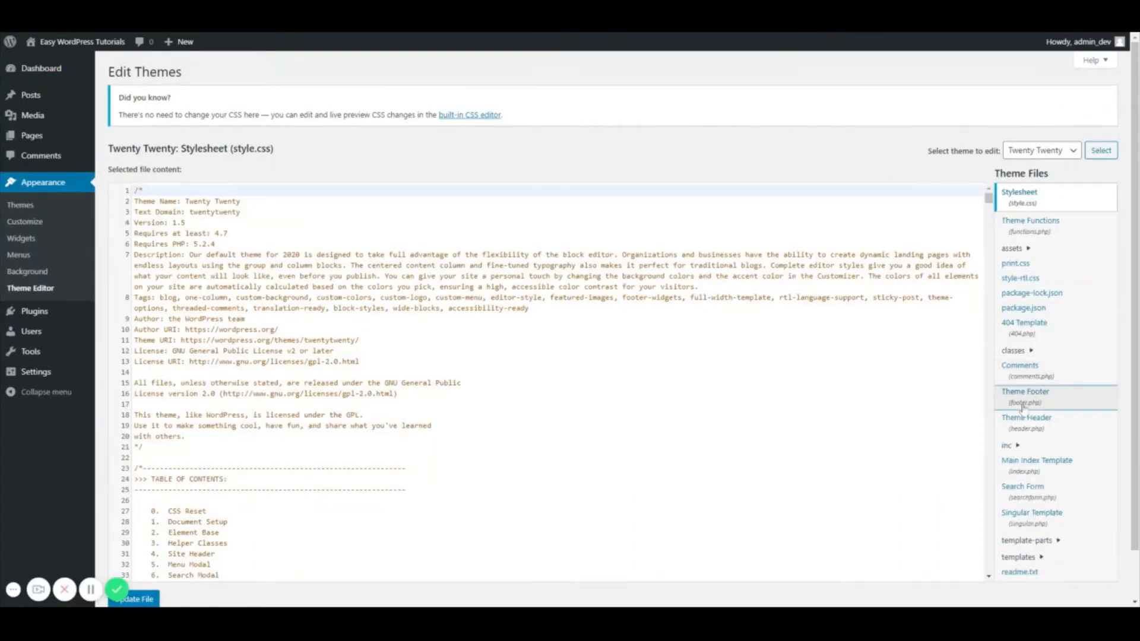
{"action": "left_click", "coordinate": [1026, 391]}
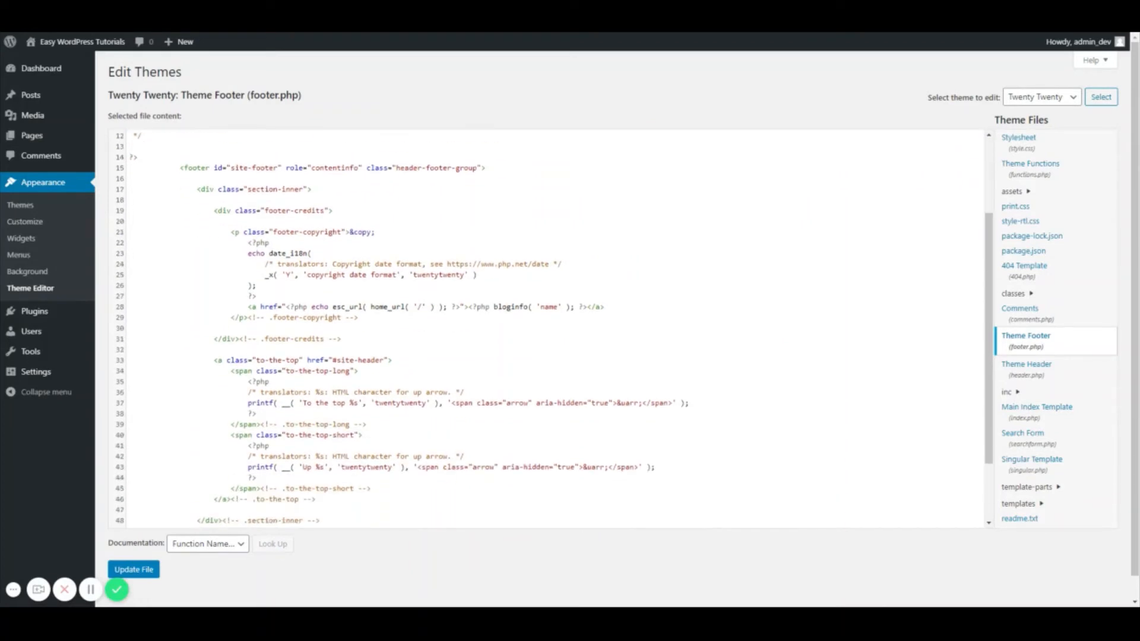
{"action": "scroll", "scroll_direction": "down", "scroll_amount": 3}
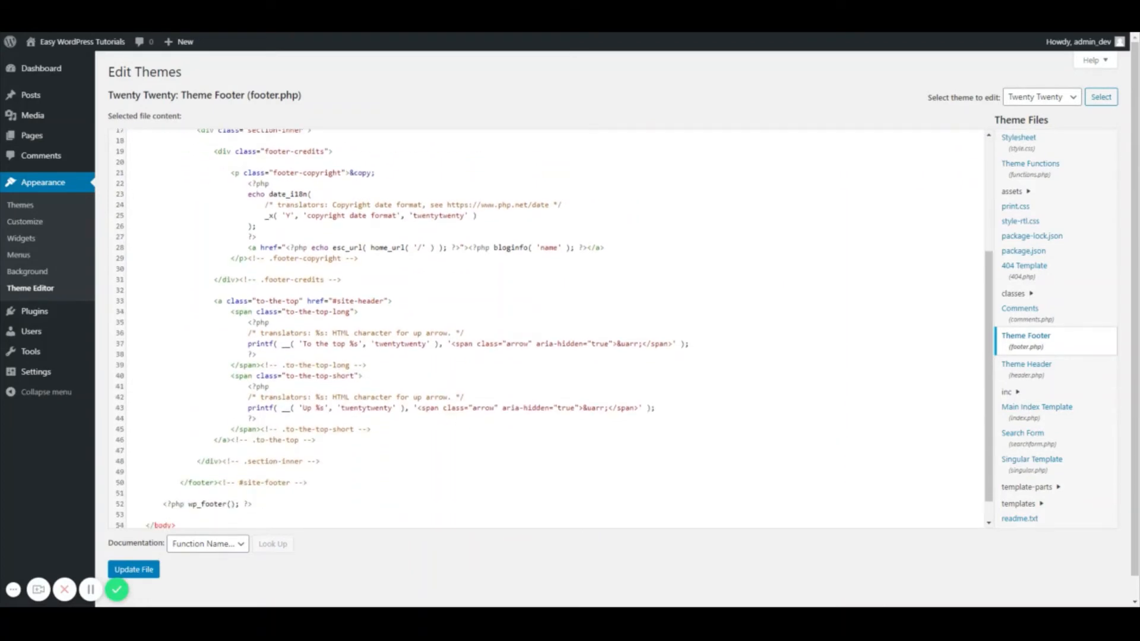
{"action": "key", "text": "Enter"}
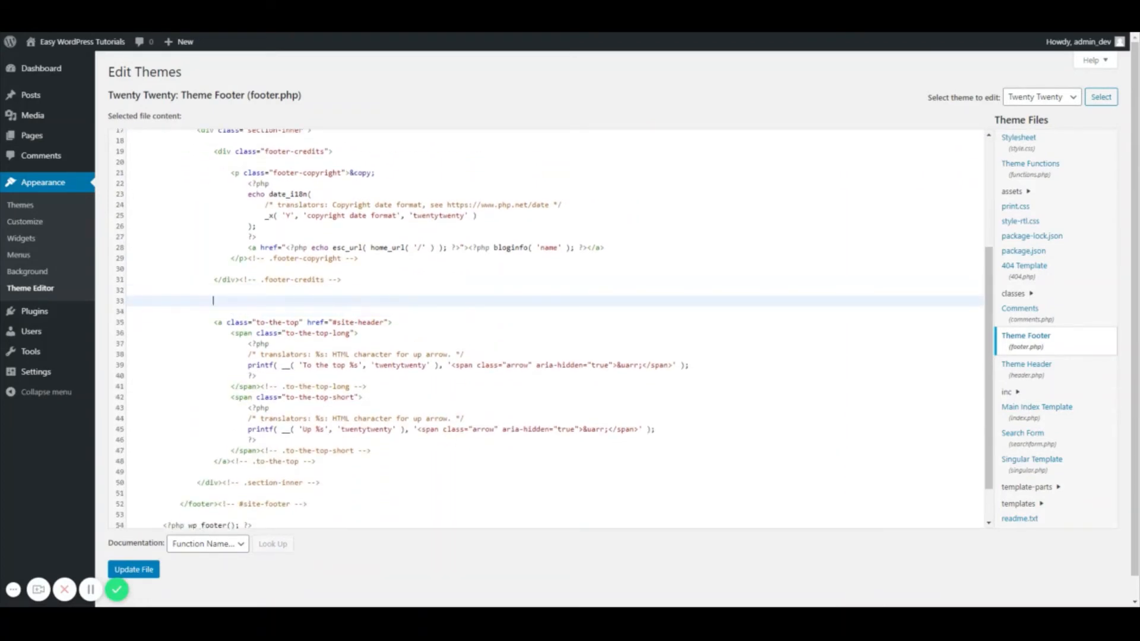
{"action": "type", "text": "<p class=\"powered-by-wordpress\">"}
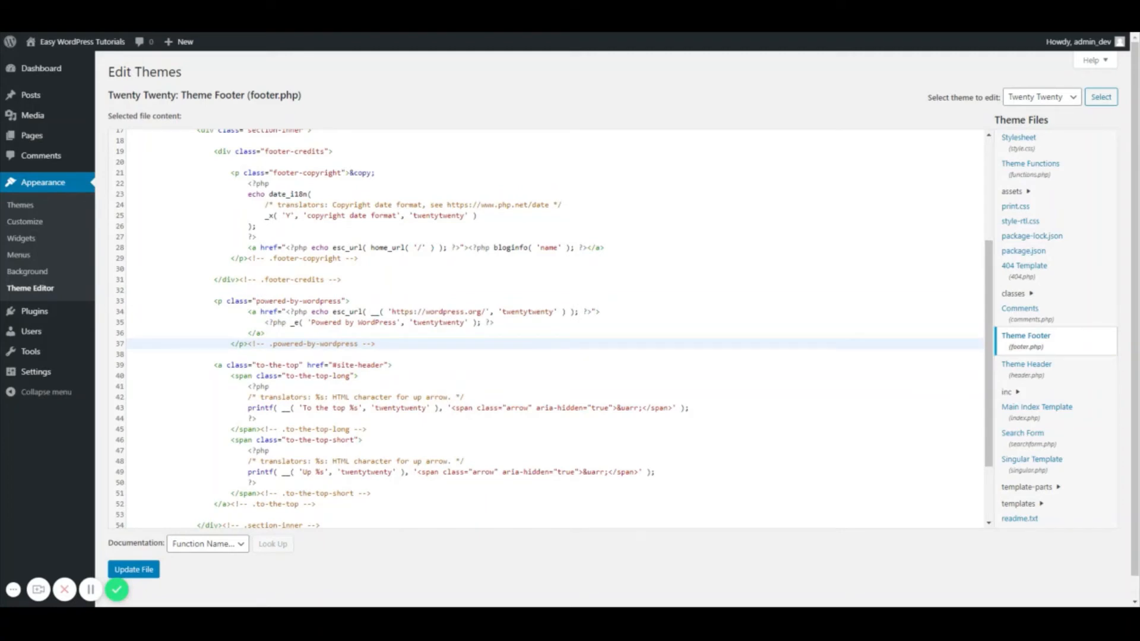
{"action": "left_click", "coordinate": [133, 570]}
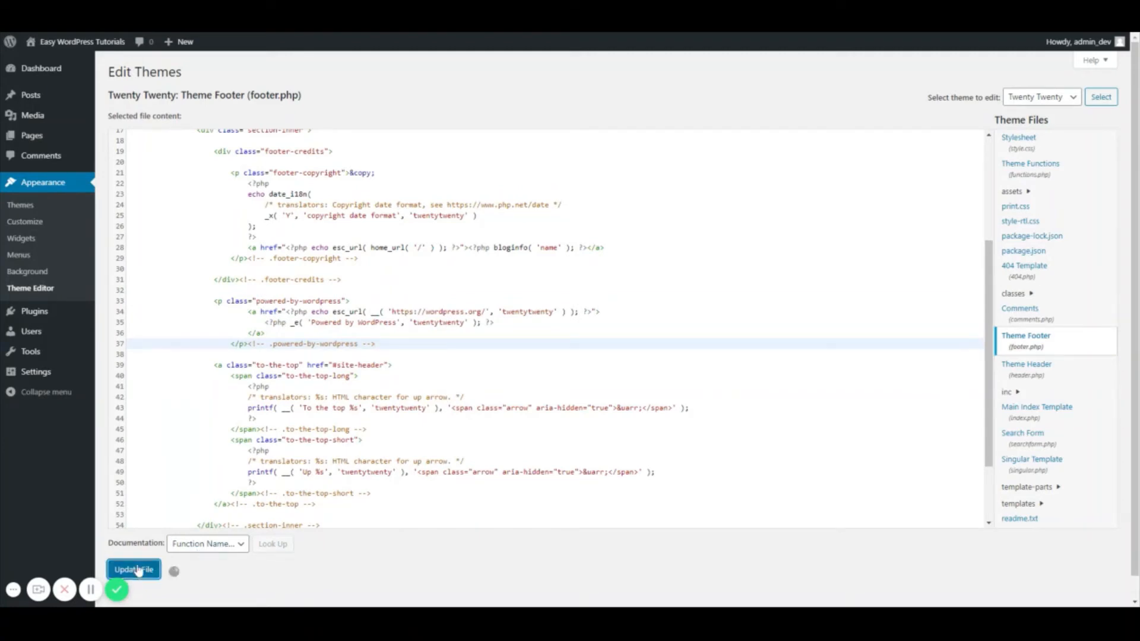
{"action": "left_click", "coordinate": [133, 570]}
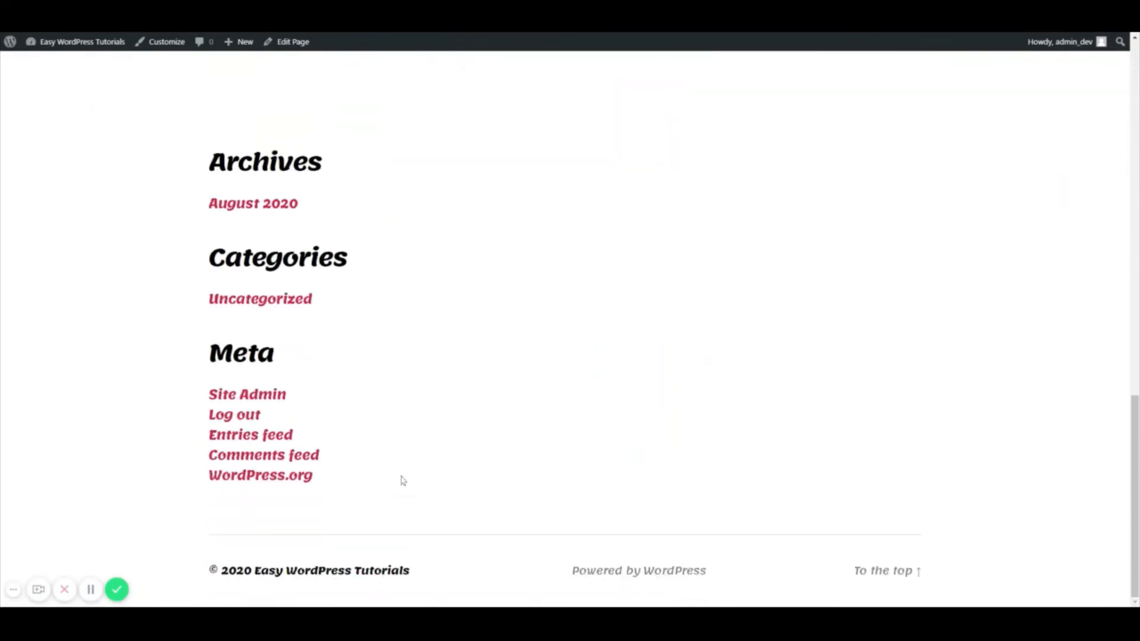
{"action": "mouse_move", "coordinate": [638, 570]}
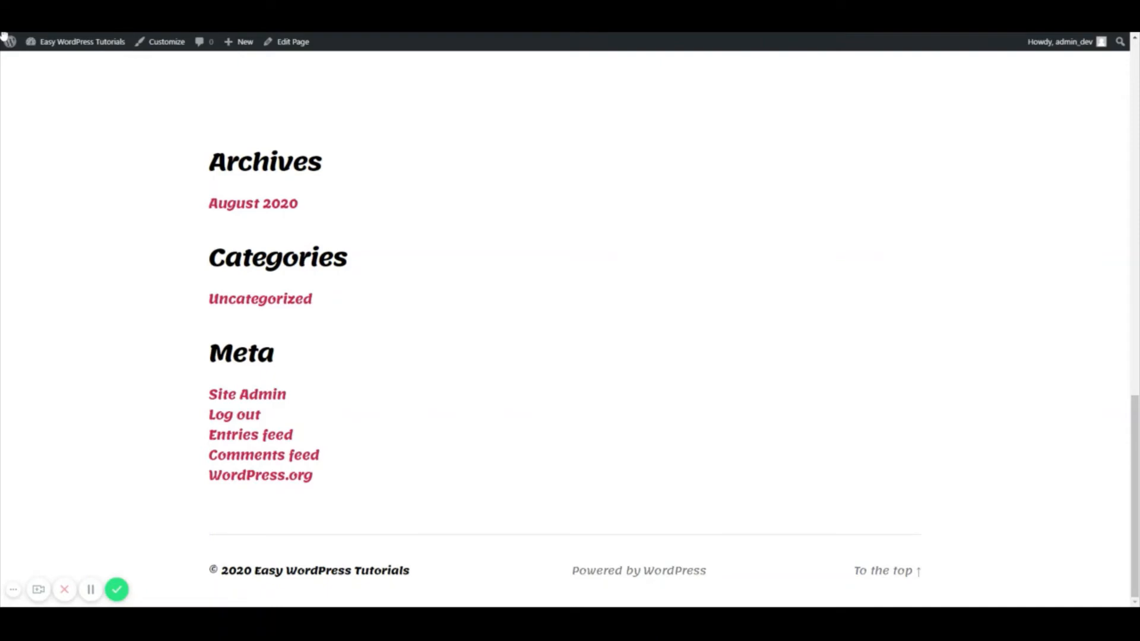
Step: Return from the live site to the admin area via the admin bar site menu
{"action": "left_click", "coordinate": [81, 42]}
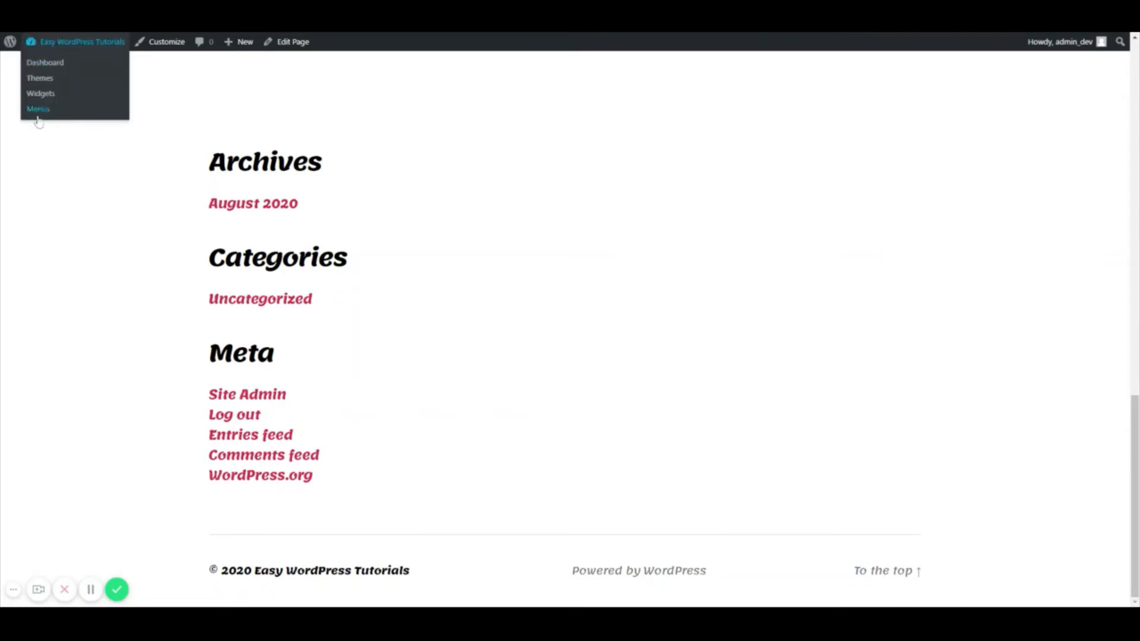
{"action": "left_click", "coordinate": [39, 78]}
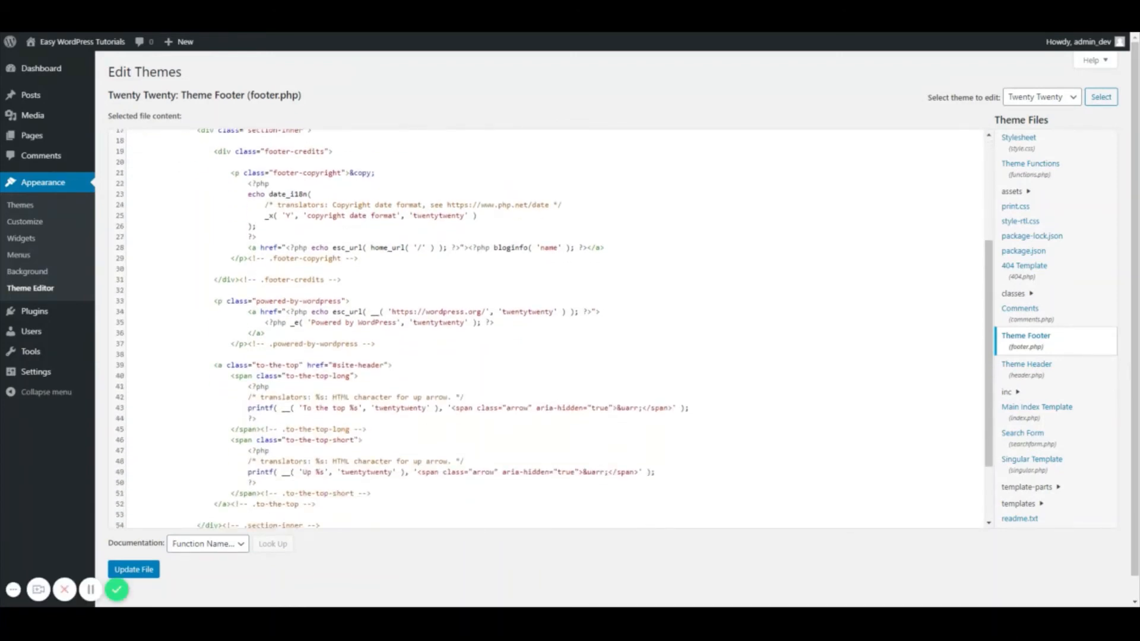
Step: Select the powered-by-wordpress paragraph in footer.php again and save the file
{"action": "left_click_drag", "start_coordinate": [211, 301], "coordinate": [376, 343]}
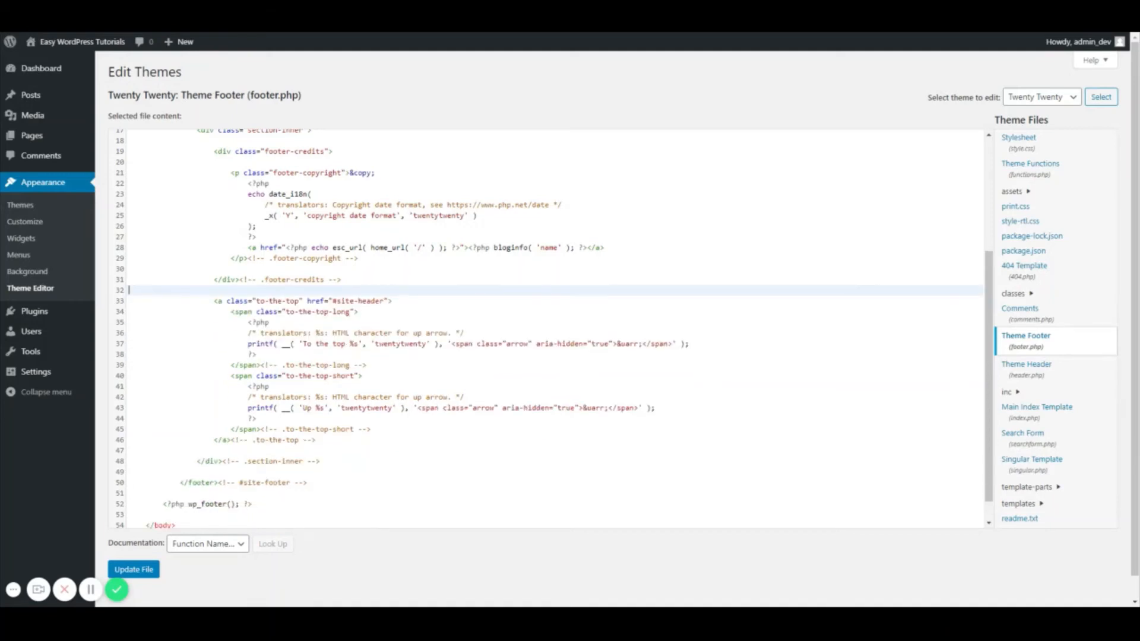
{"action": "left_click", "coordinate": [133, 576]}
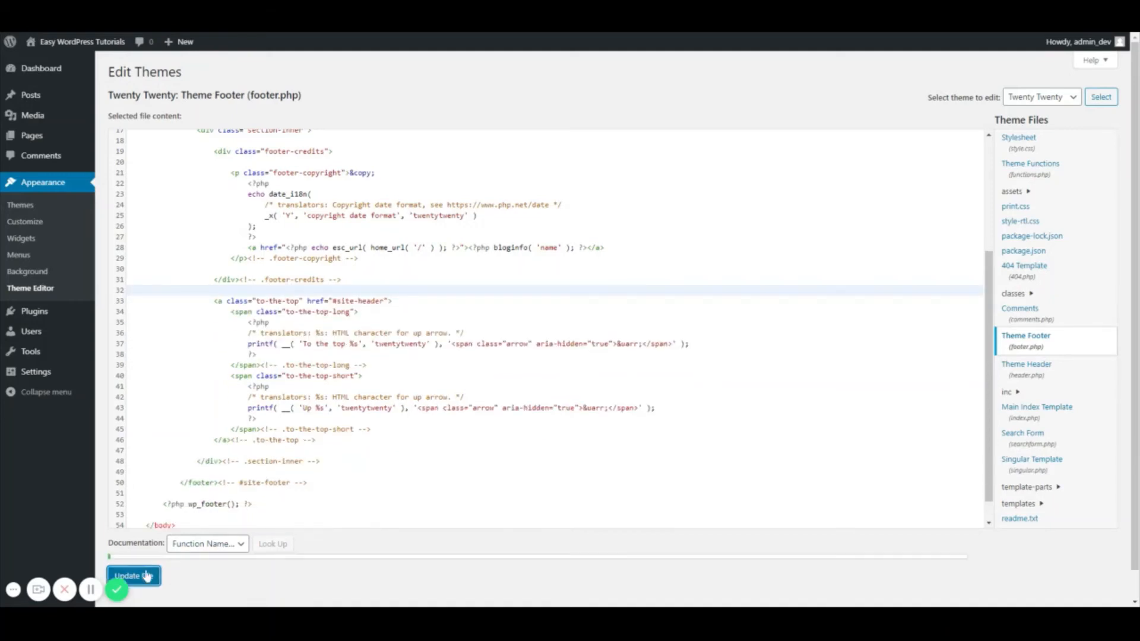
{"action": "left_click", "coordinate": [133, 576]}
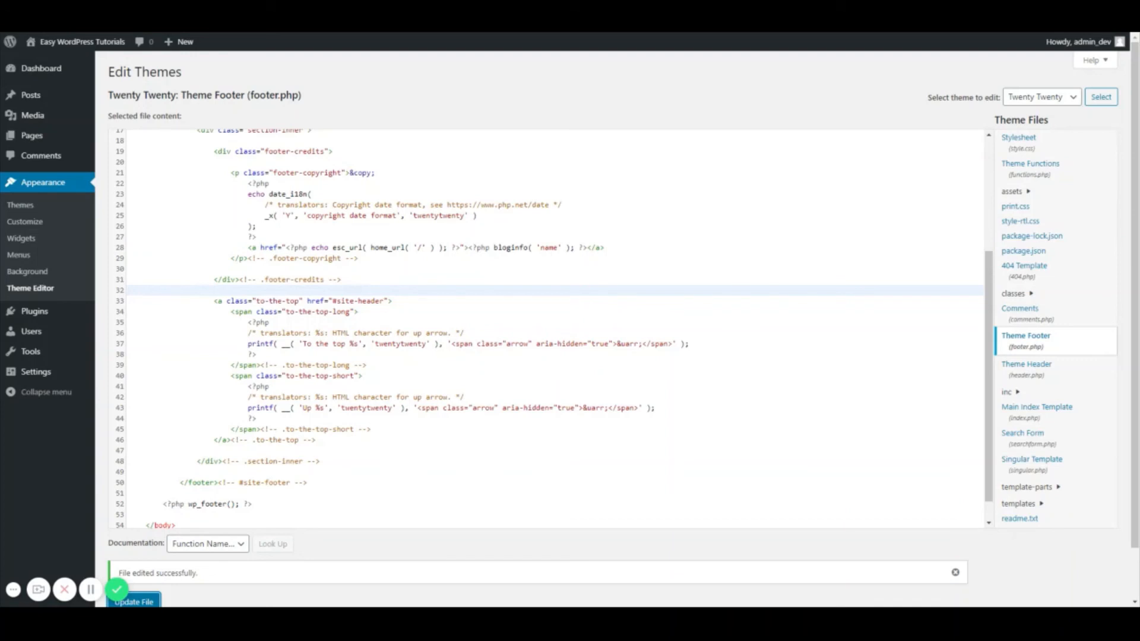
{"action": "mouse_move", "coordinate": [147, 563]}
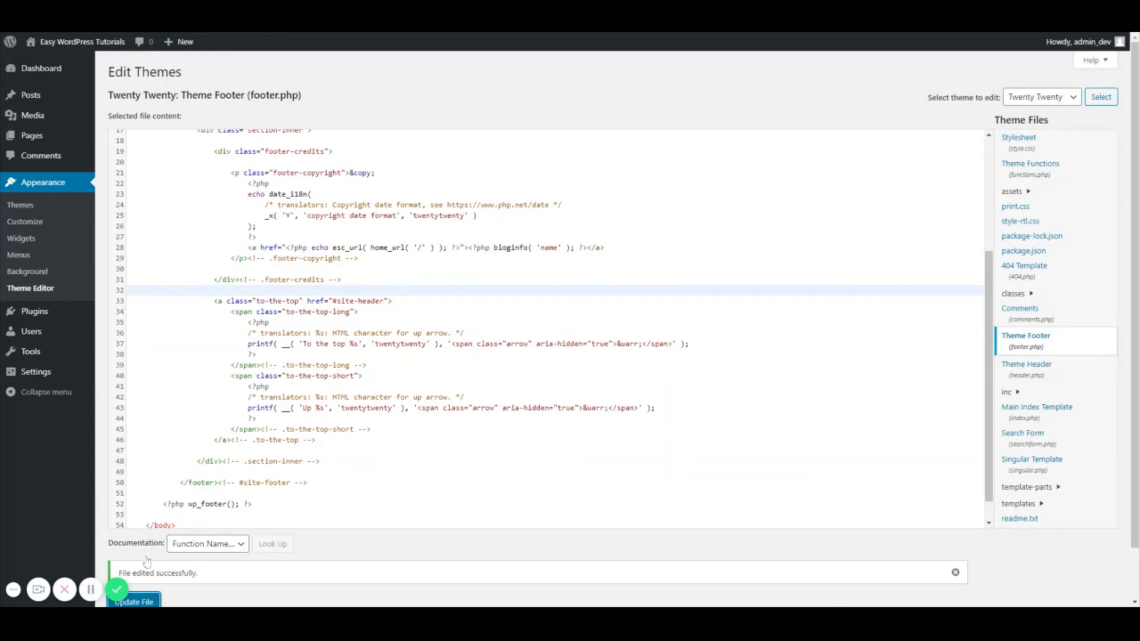